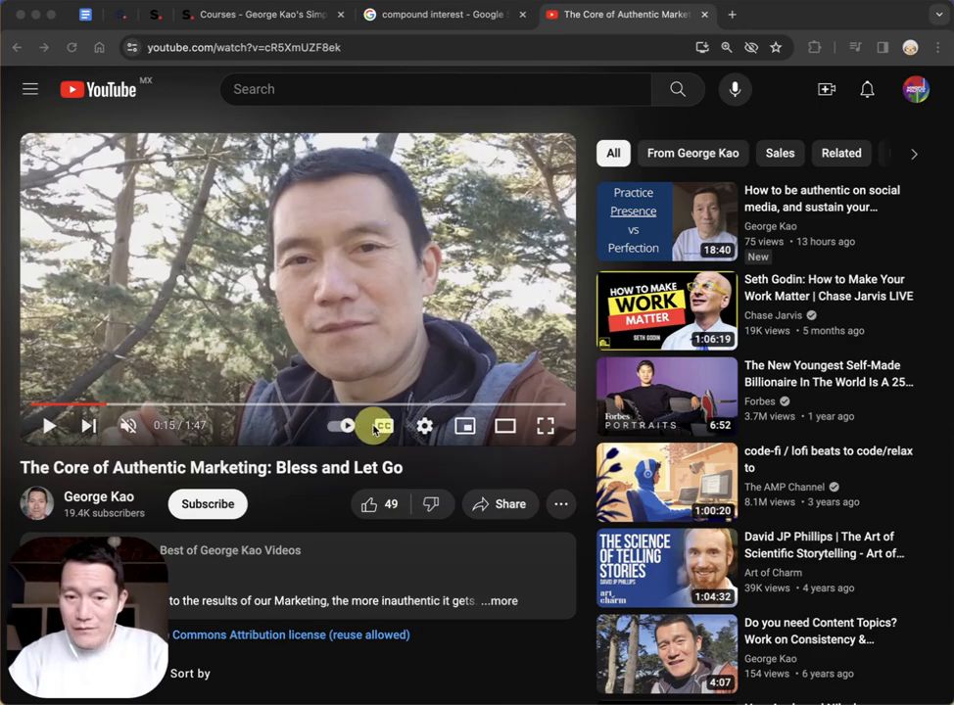
- Toggle the video's closed captions from the player's CC control
left_click(380, 425)
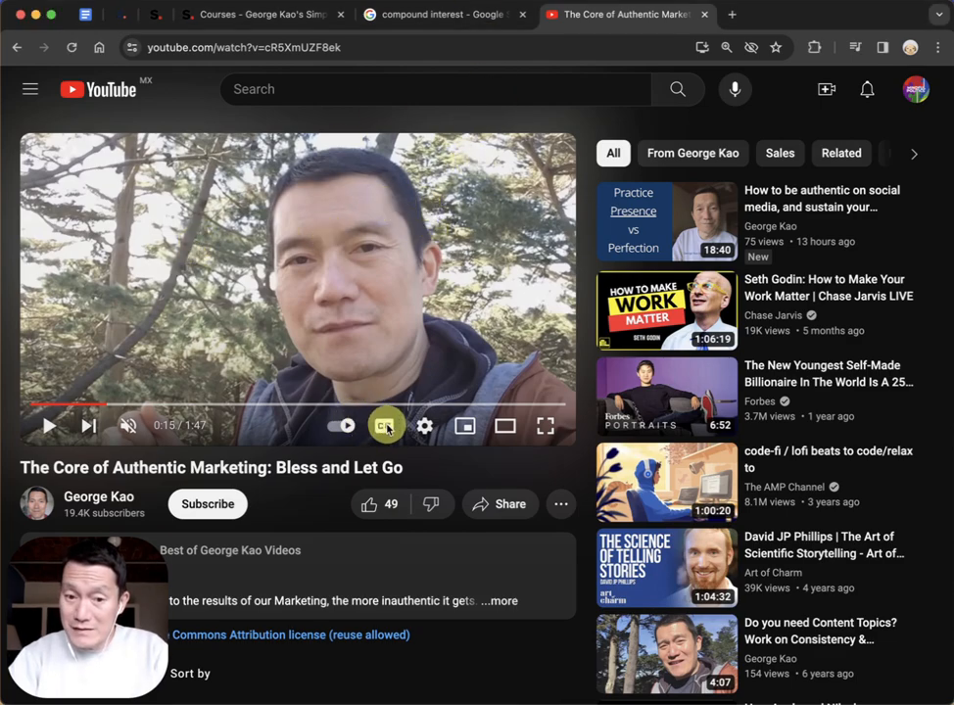
left_click(384, 427)
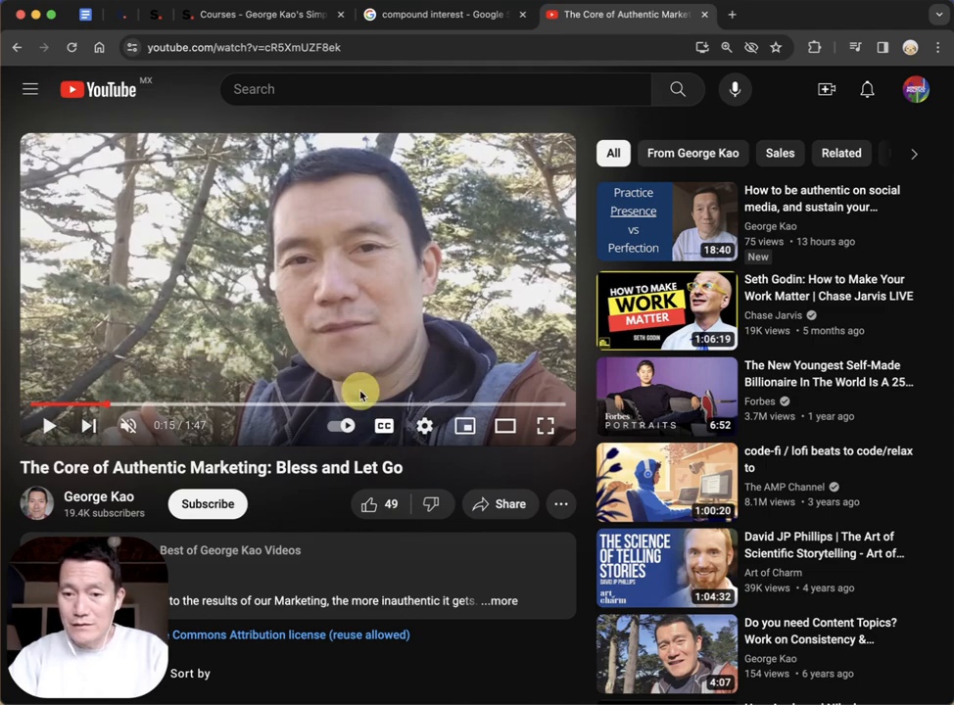
mouse_move(382, 303)
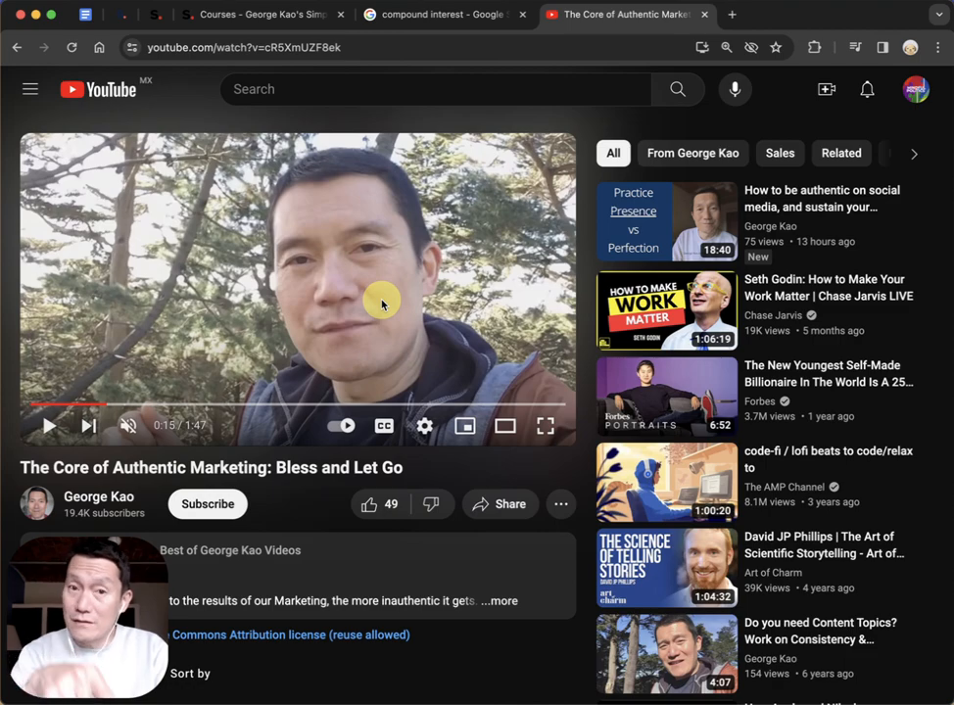
left_click(384, 425)
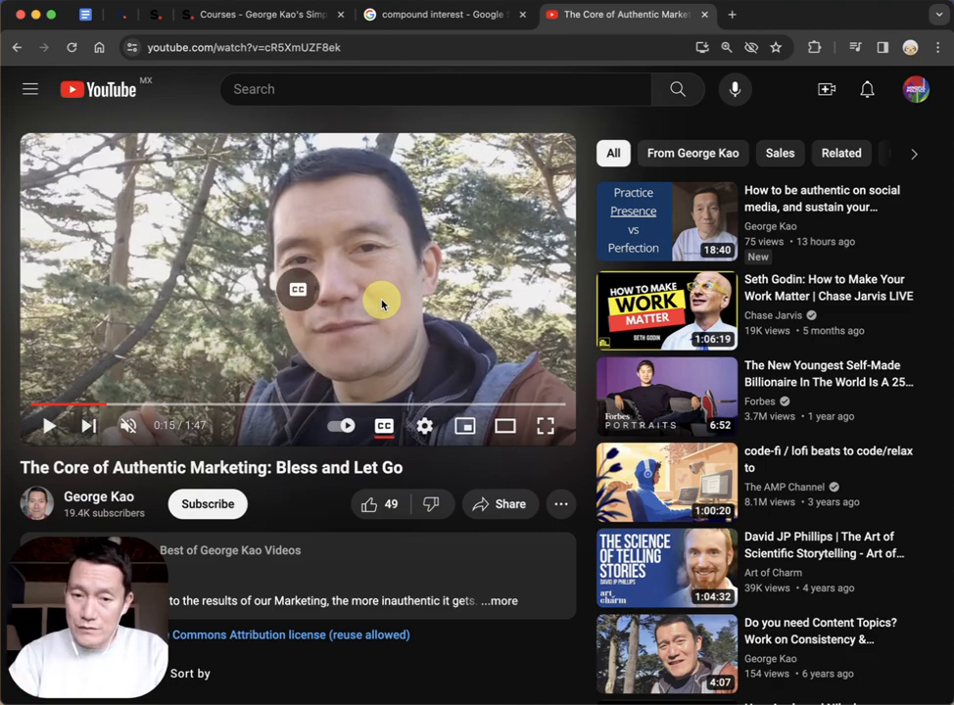
- Select English (auto-generated) subtitles in settings and bring up the caption Options panel
left_click(425, 425)
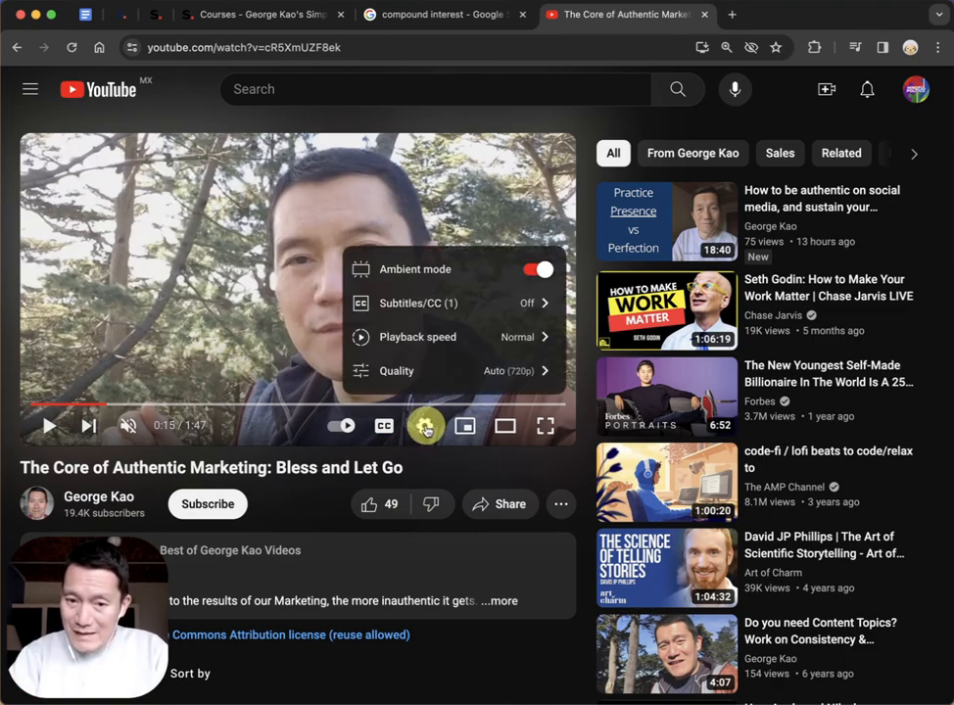
left_click(416, 302)
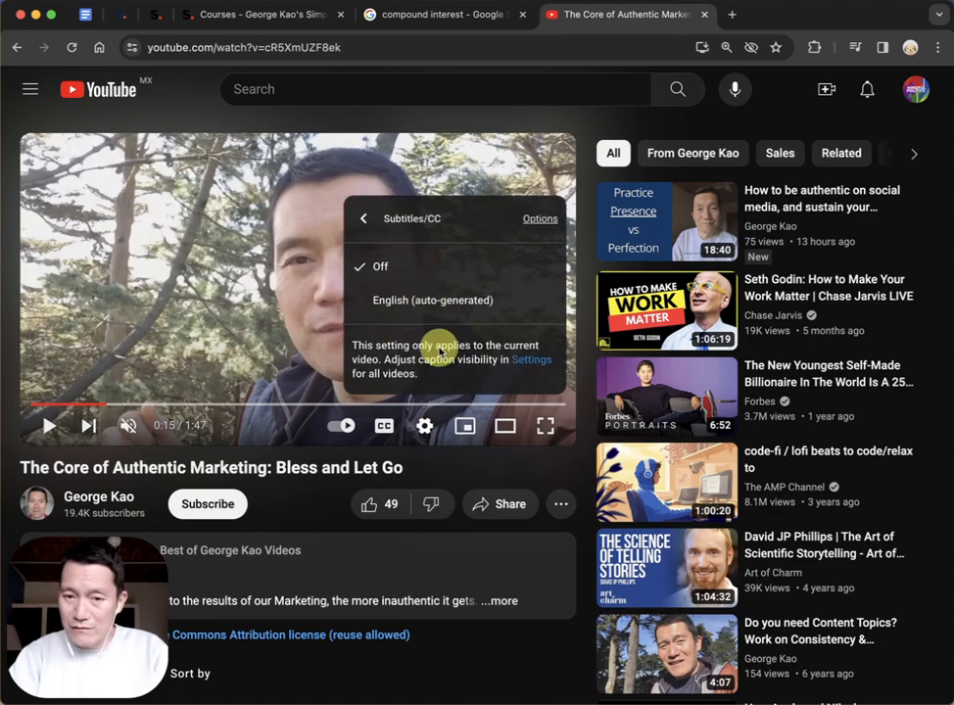
left_click(362, 219)
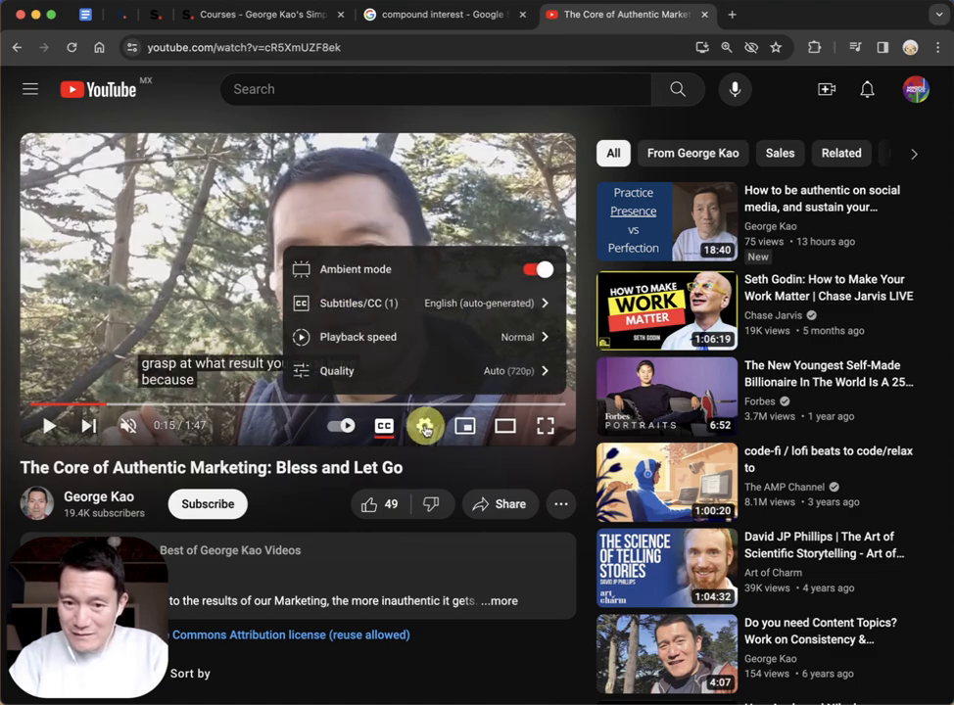
left_click(329, 301)
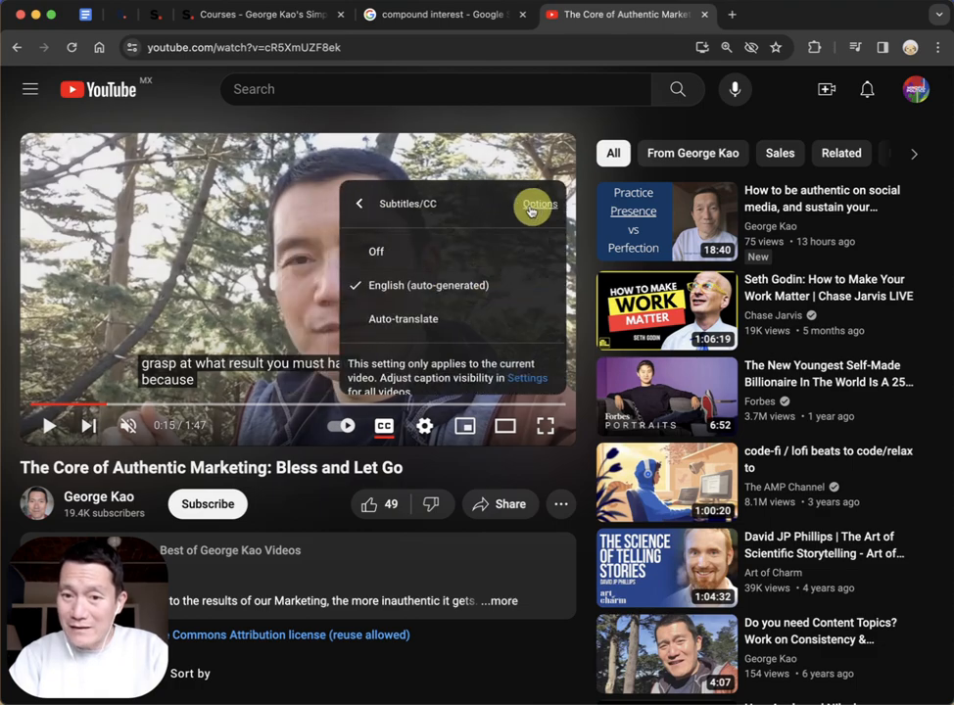
left_click(538, 201)
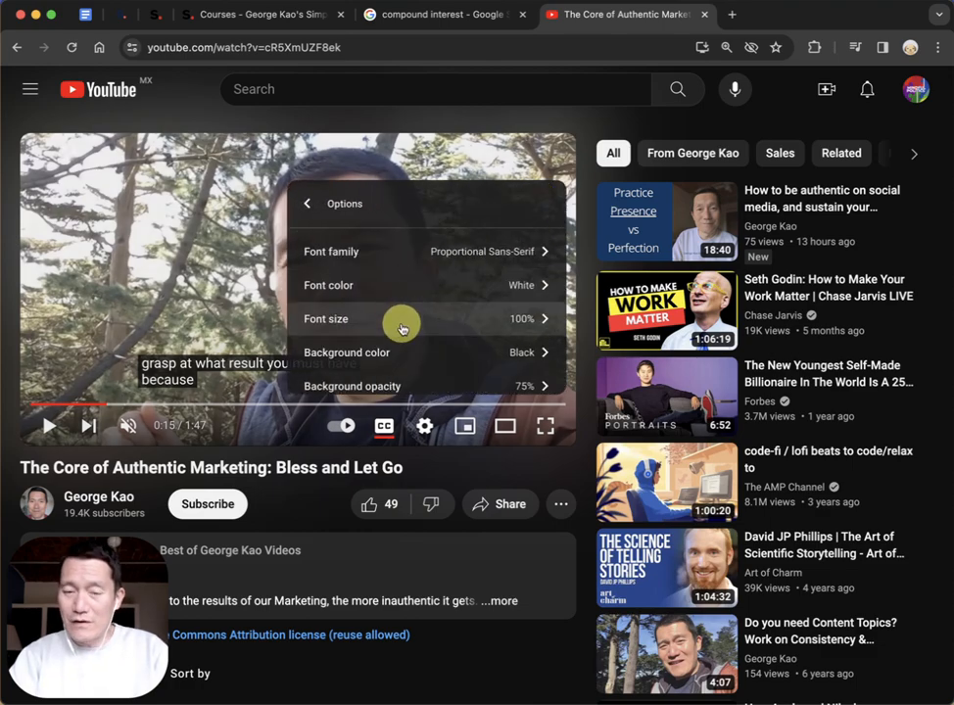
mouse_move(192, 286)
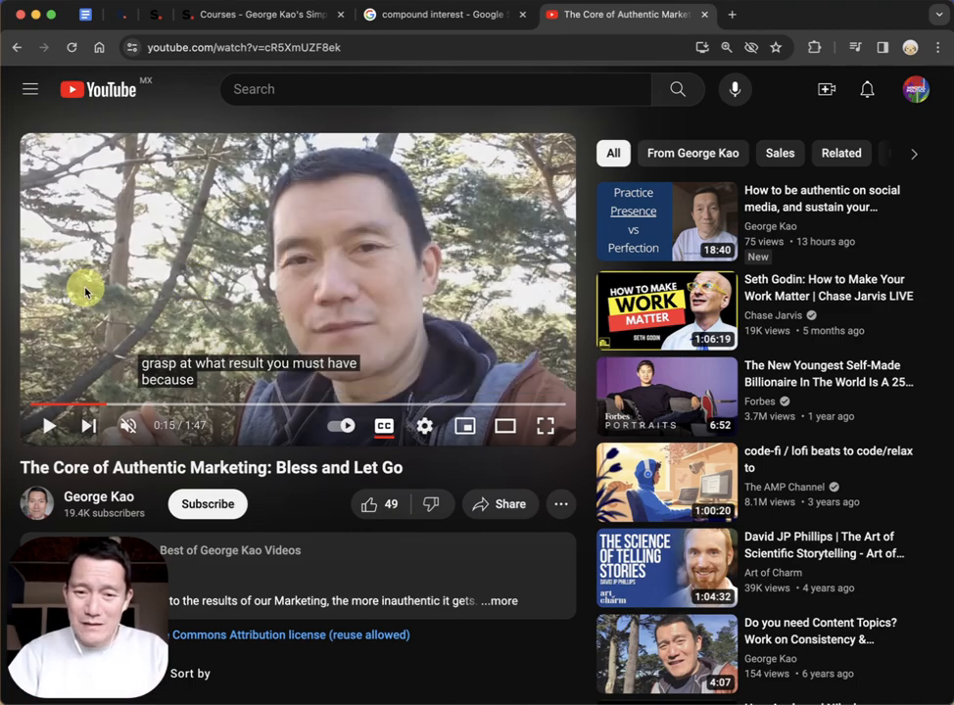
mouse_move(399, 374)
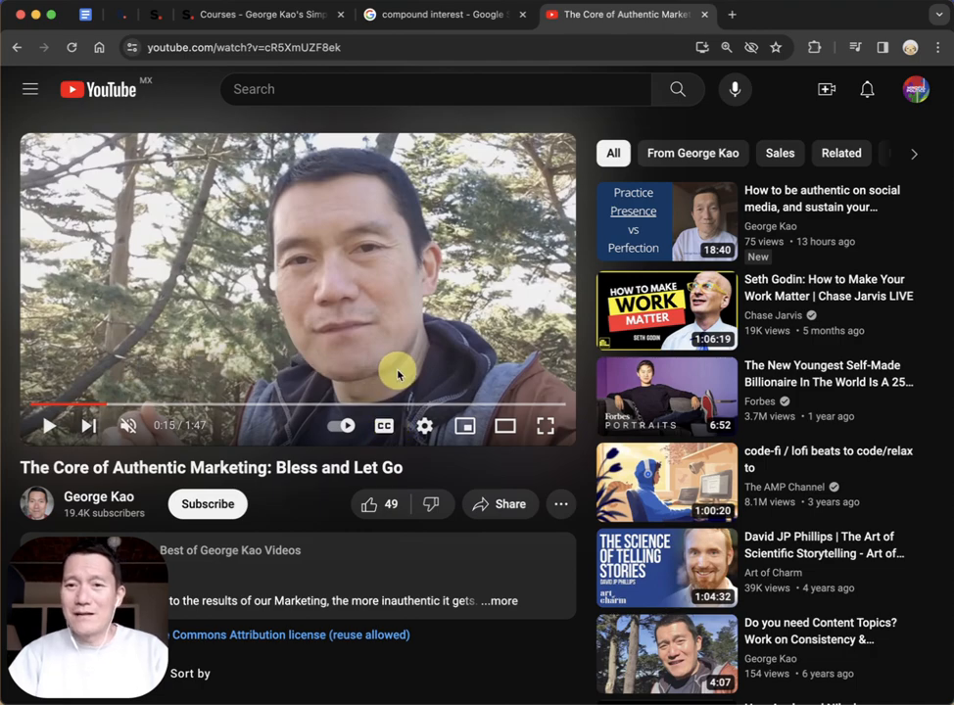